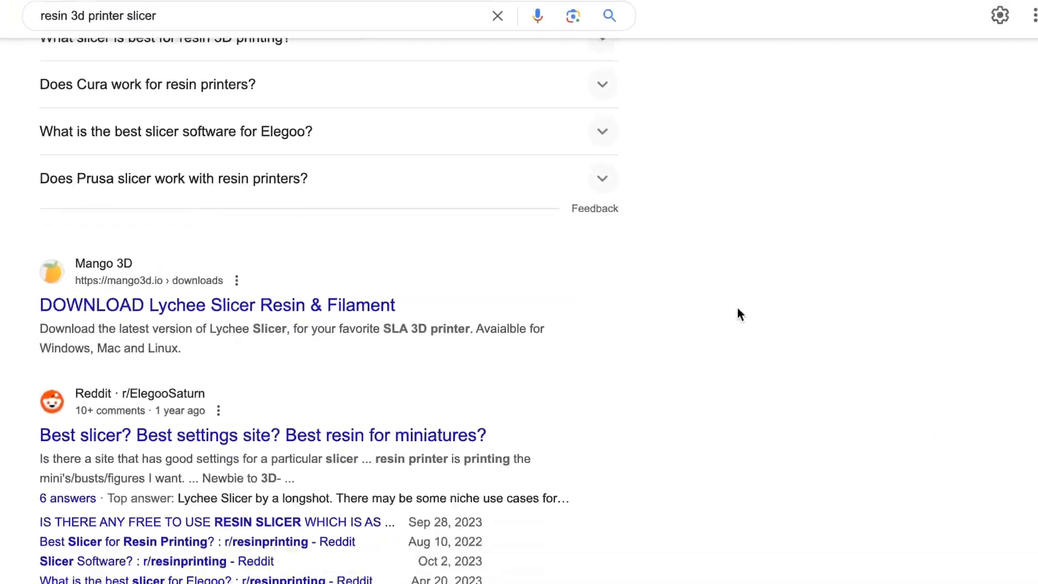
Scroll the PrusaSlicer page and download PrusaSlicer 2.7.4 for Mac.
scroll("down", 3)
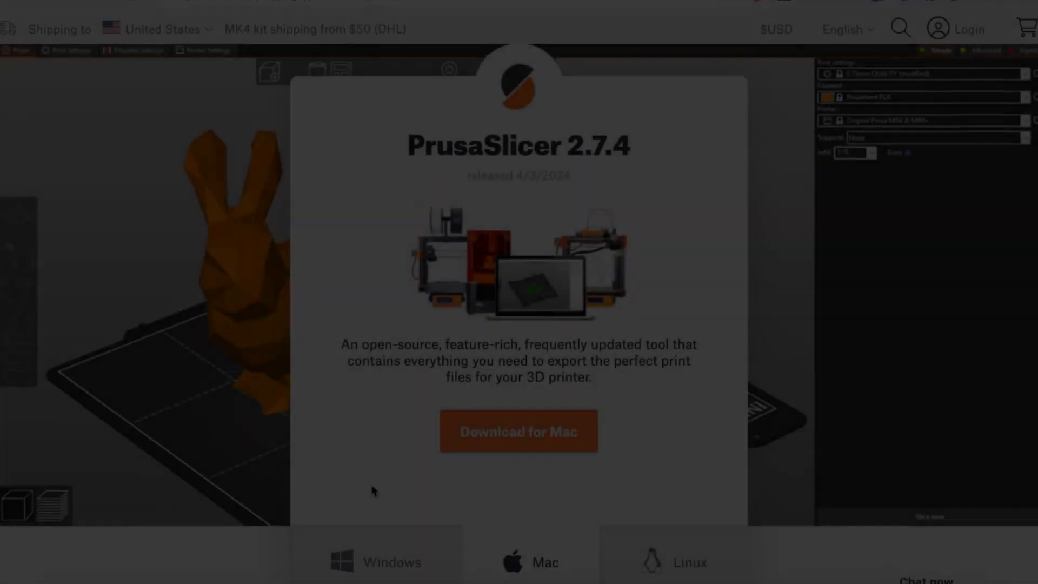
left_click(518, 431)
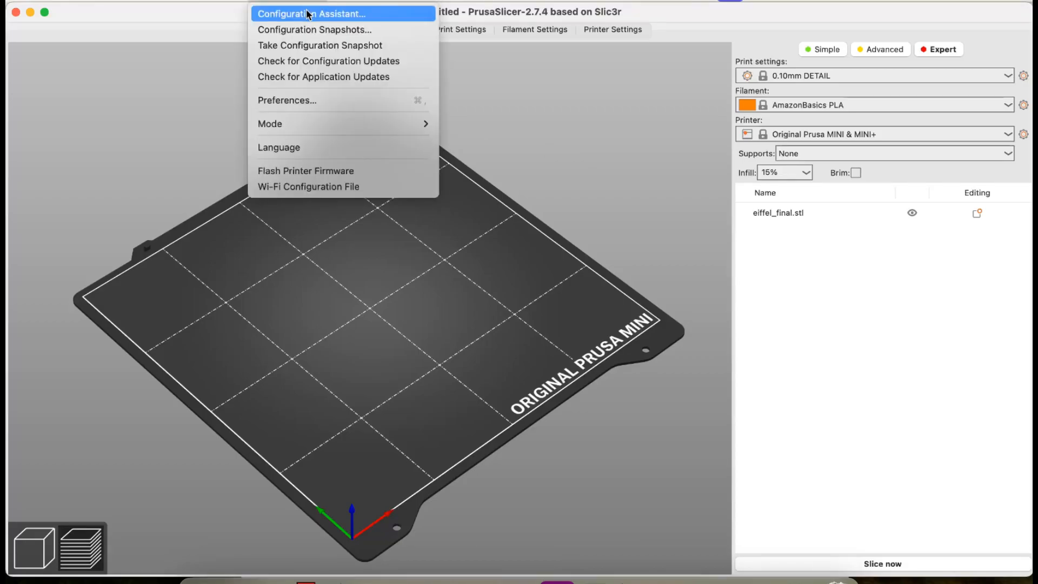
Launch the Configuration Assistant from the Configuration menu.
left_click(311, 13)
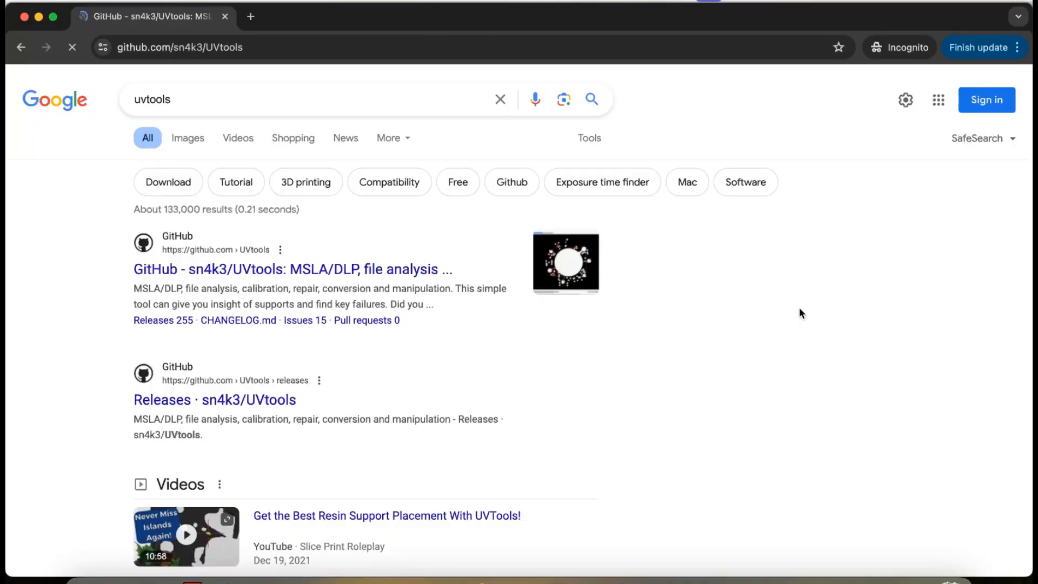
Open the 'GitHub - sn4k3/UVtools' search result.
left_click(289, 269)
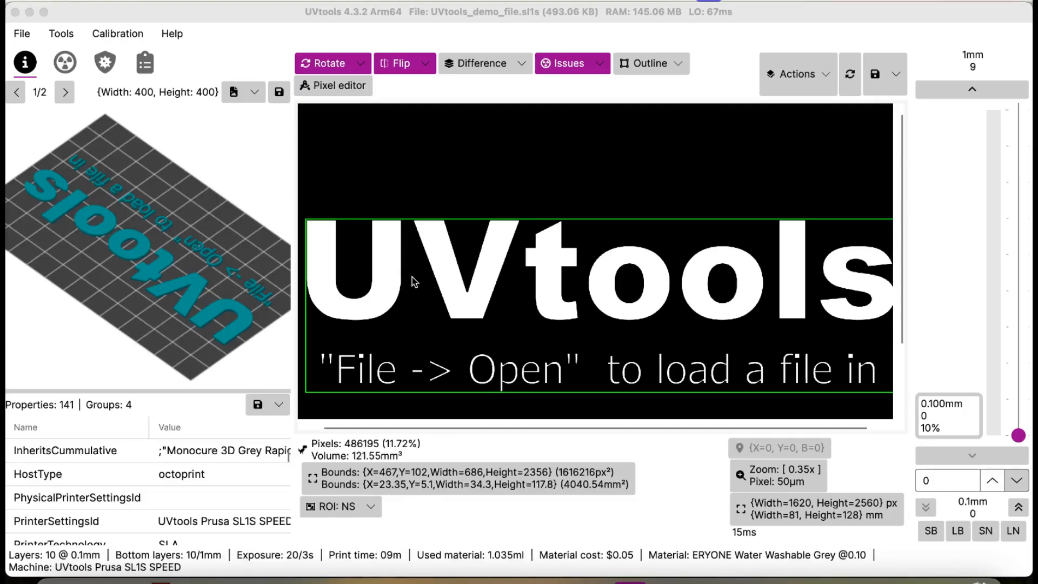
Install all Universal print profiles plus the Elegoo Saturn 3 Ultra printer profile (25 profiles) into PrusaSlicer.
left_click(172, 34)
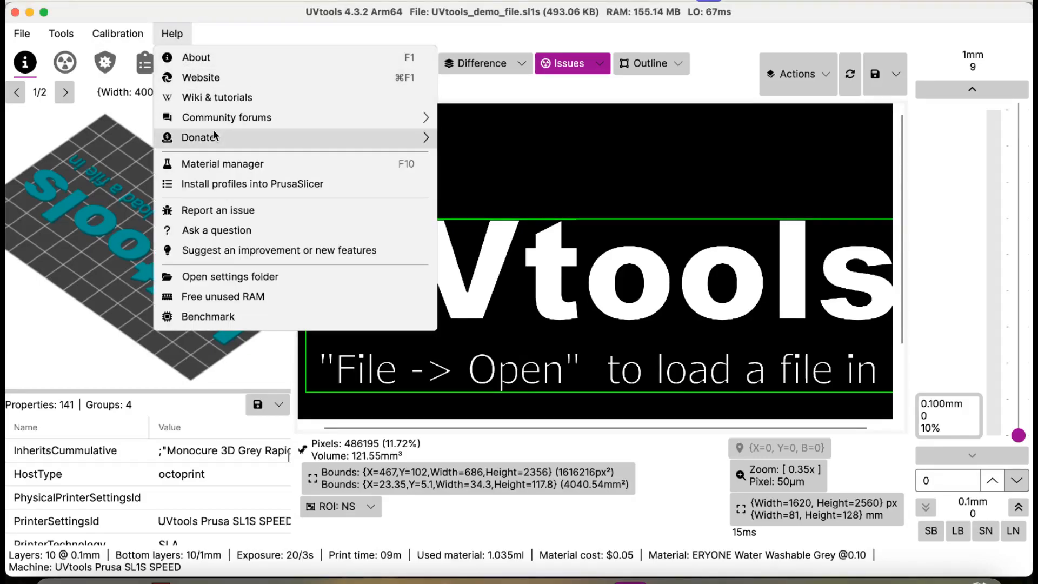
mouse_move(252, 184)
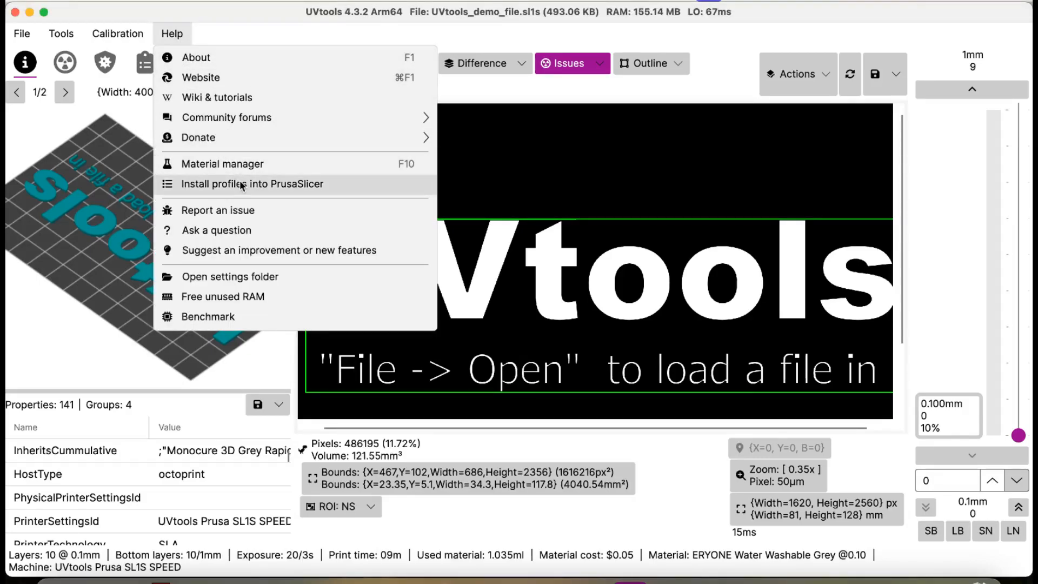
left_click(253, 184)
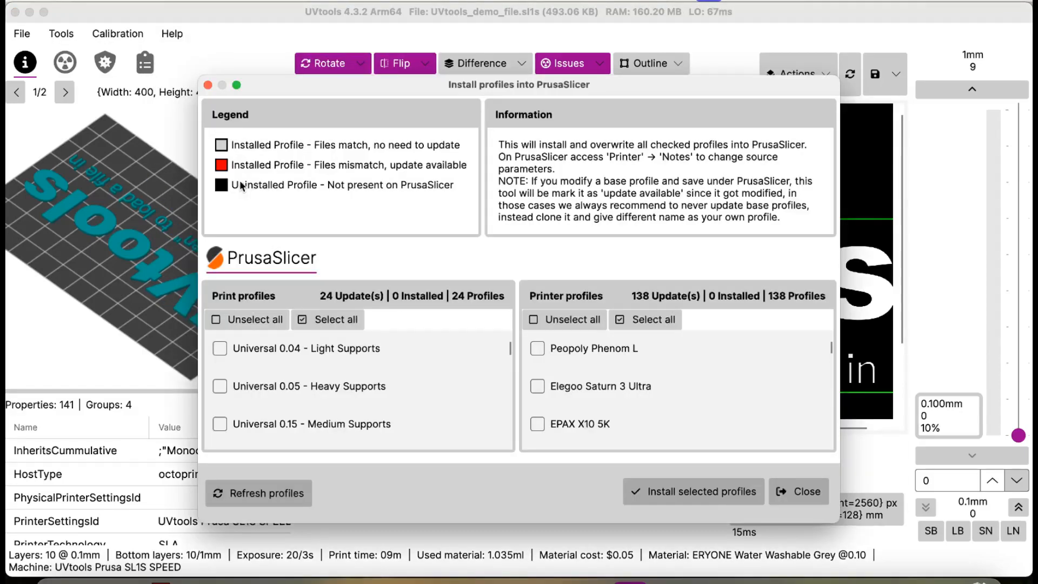
left_click(328, 319)
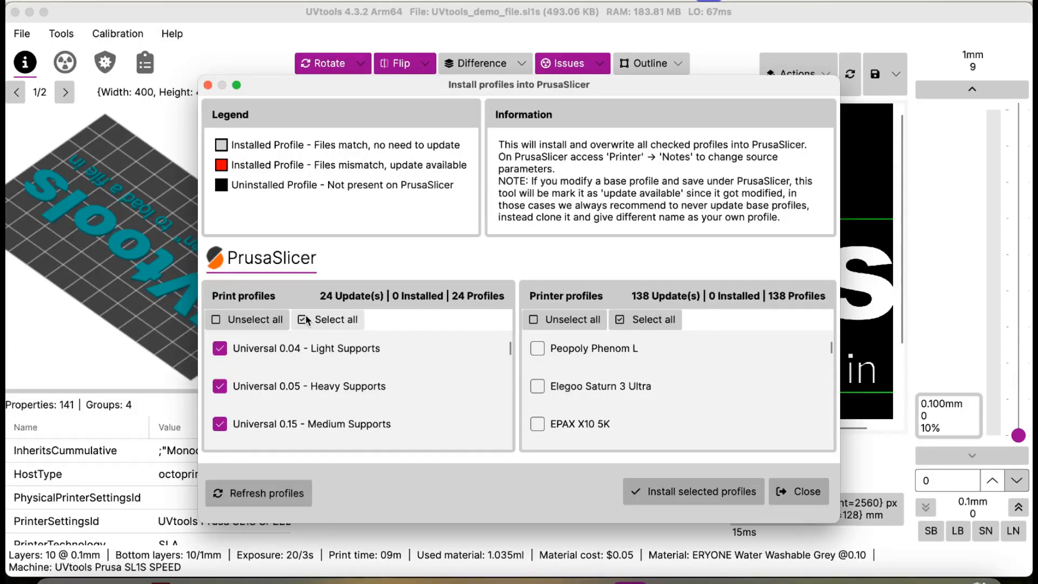
mouse_move(555, 389)
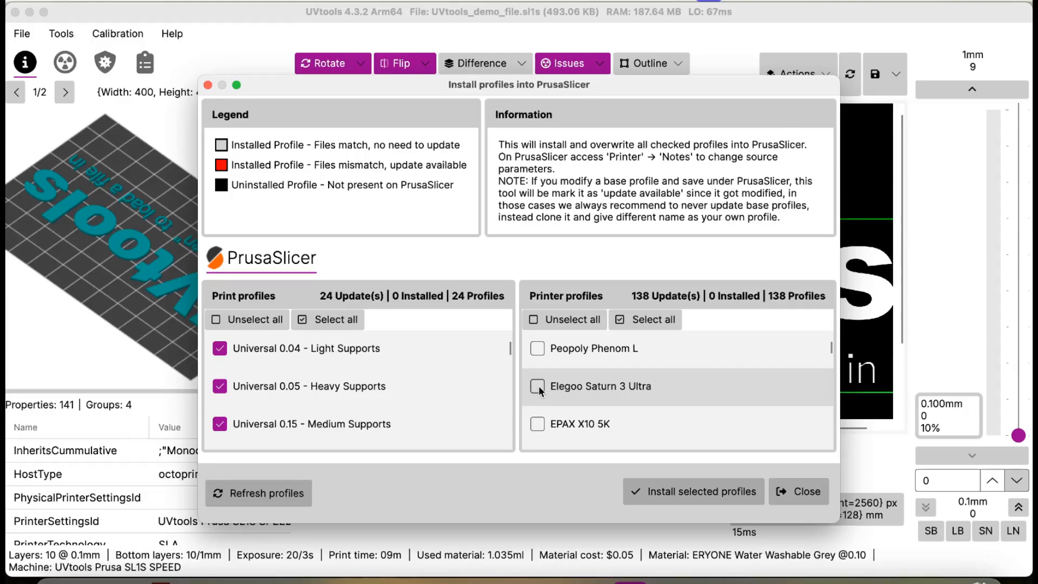
left_click(537, 386)
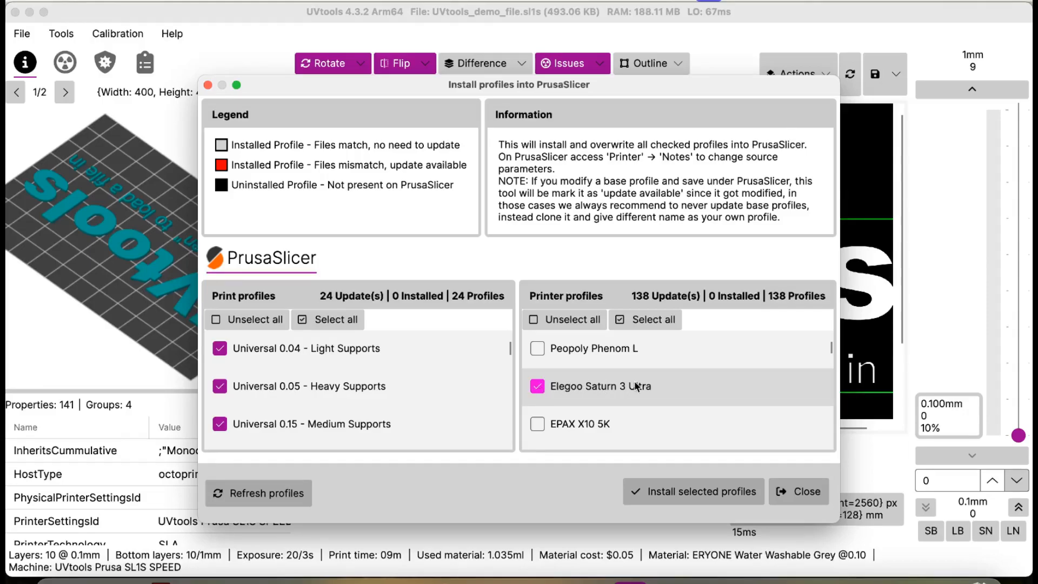
left_click(692, 491)
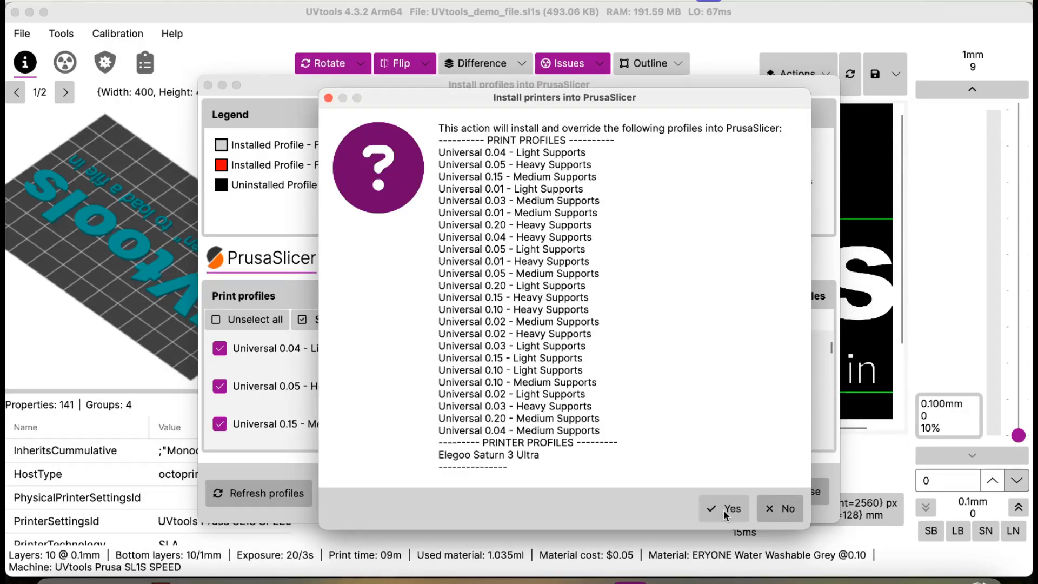
left_click(723, 508)
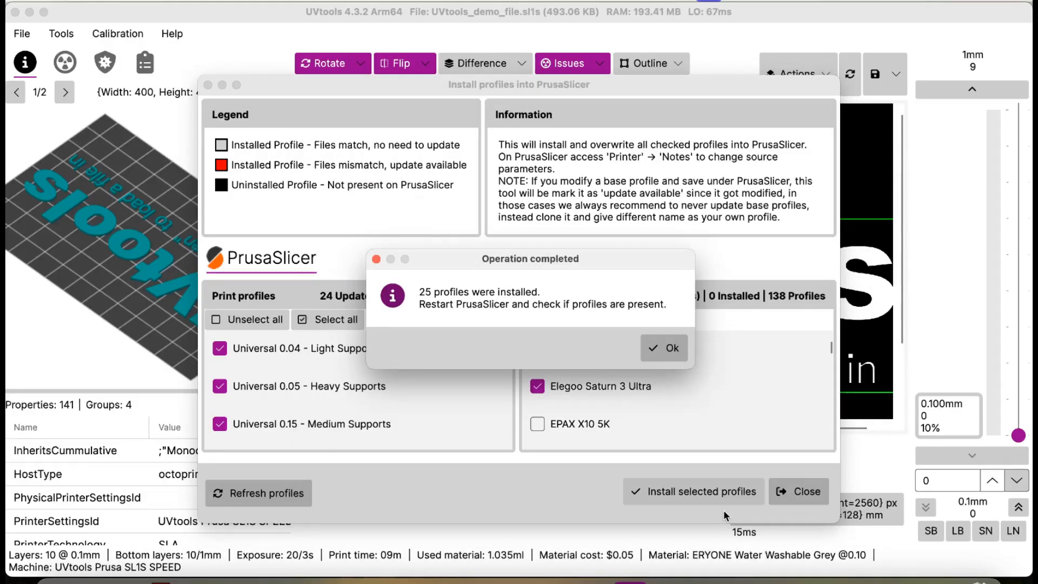
Dismiss the installed-profiles message and choose the Elegoo Saturn 3 Ultra user printer preset.
left_click(663, 348)
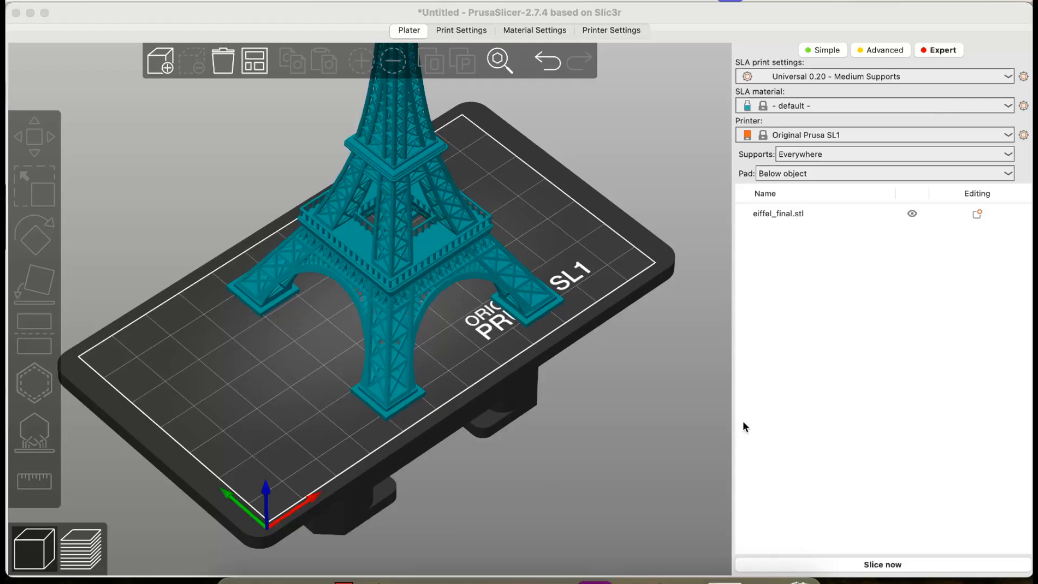
mouse_move(858, 135)
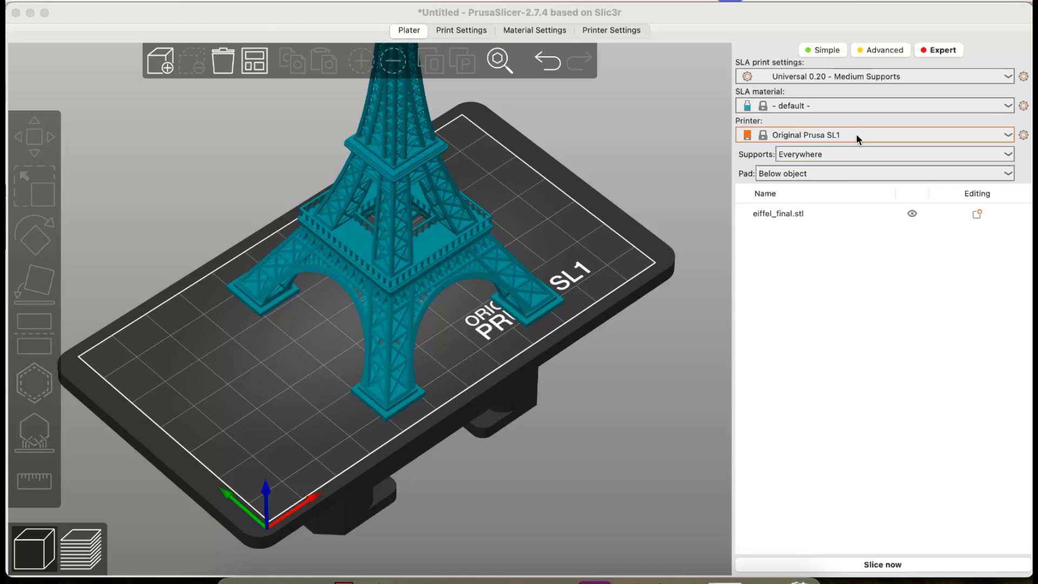
left_click(871, 135)
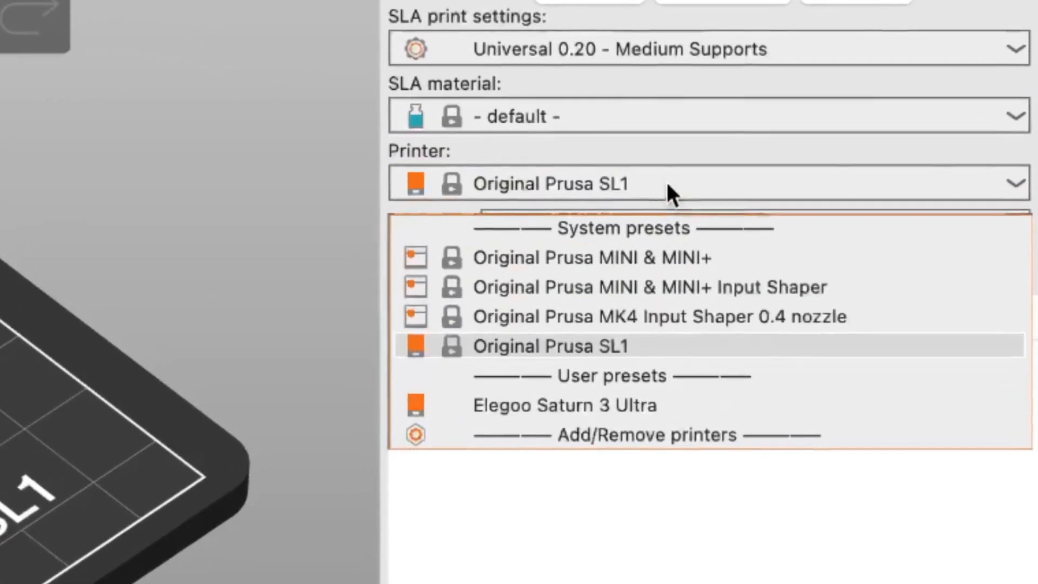
mouse_move(741, 405)
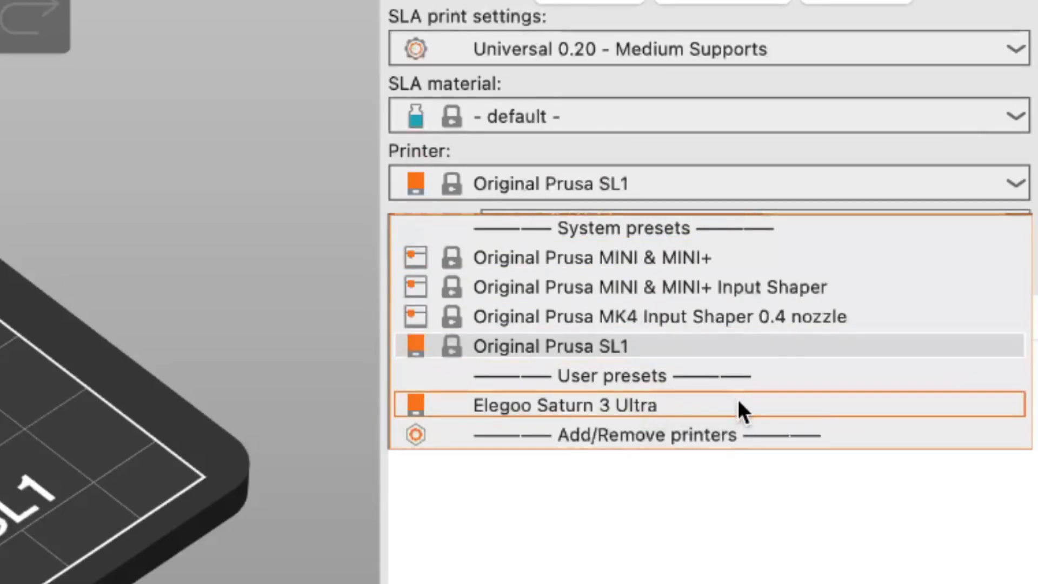
left_click(564, 405)
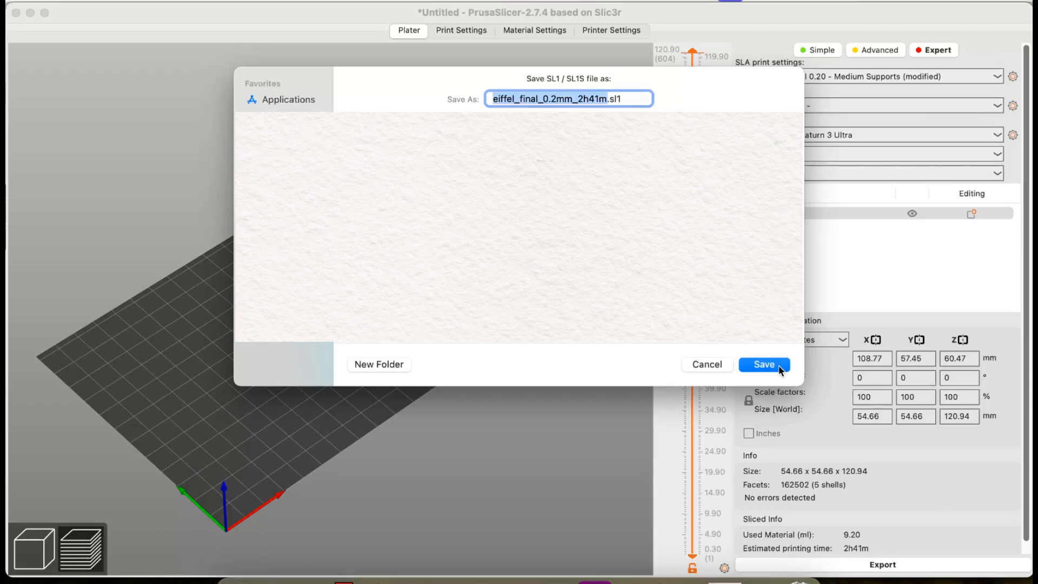
Save the export as eiffel_final_0.2mm_2h41m.sl1.
left_click(763, 364)
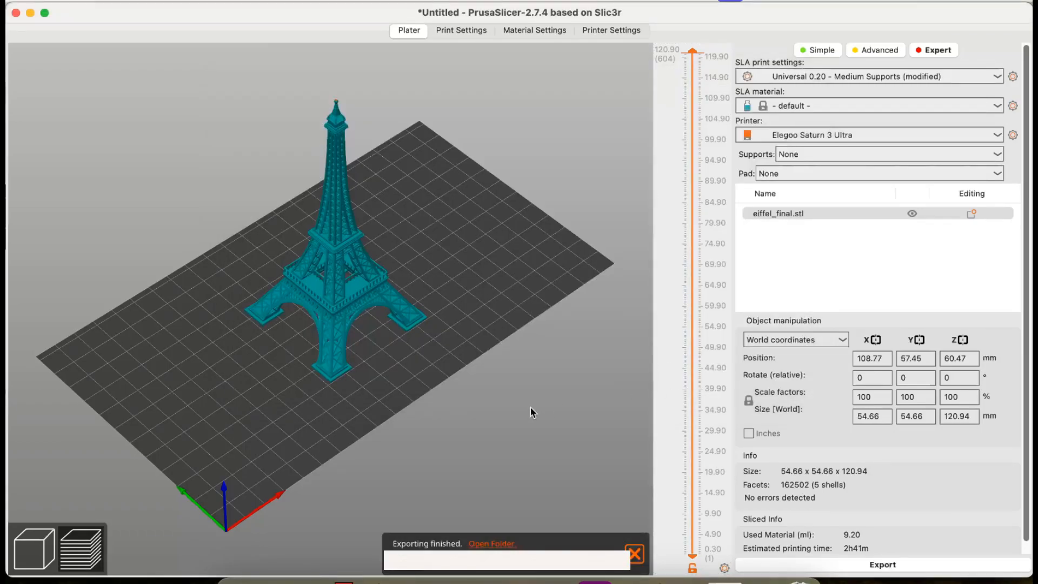
Load eiffel_final_0.2mm_2h41m.sl1 from its folder into UVtools.
left_click(493, 543)
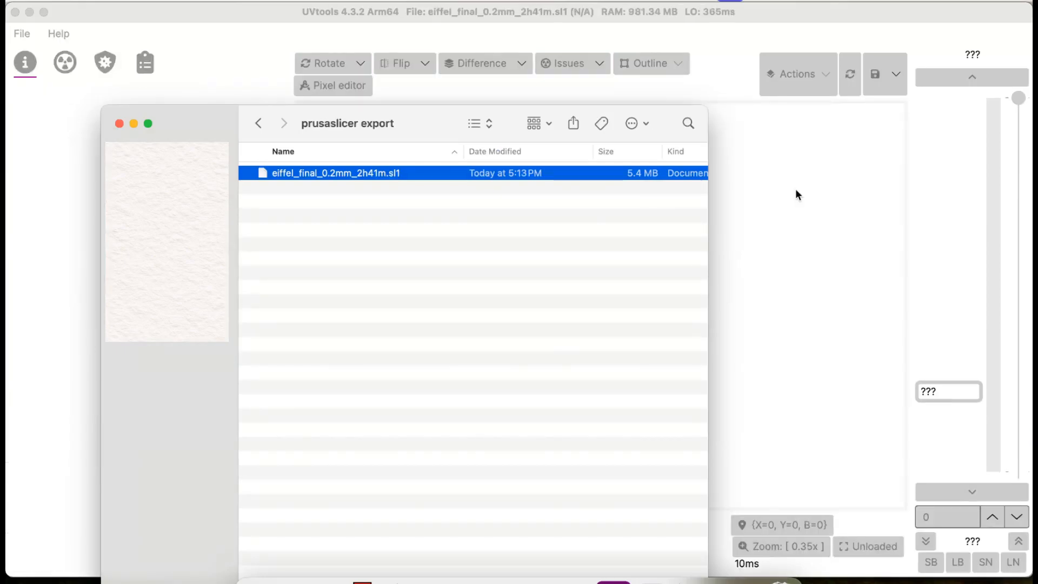
double_click(335, 173)
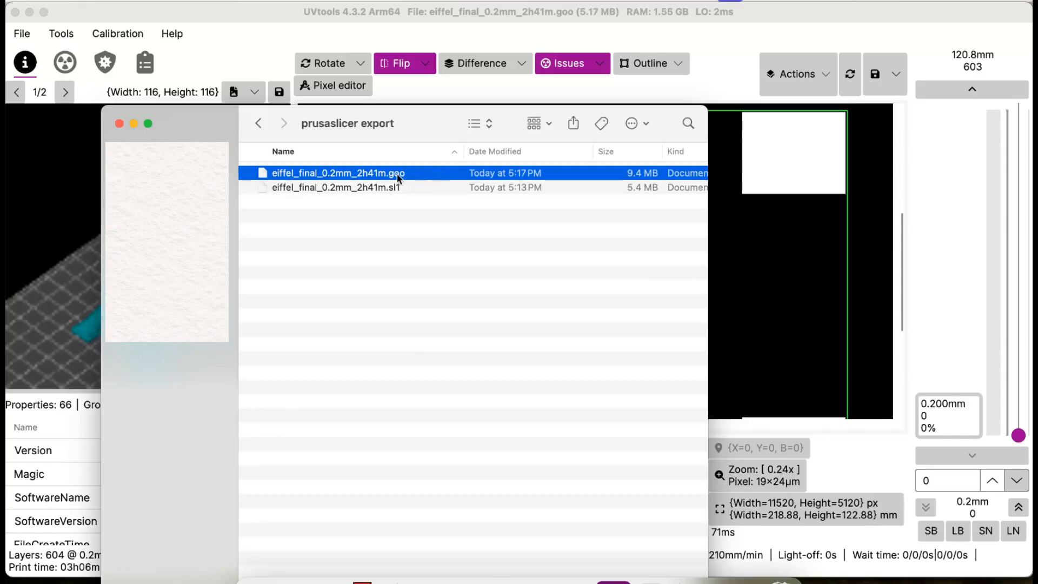
mouse_move(440, 180)
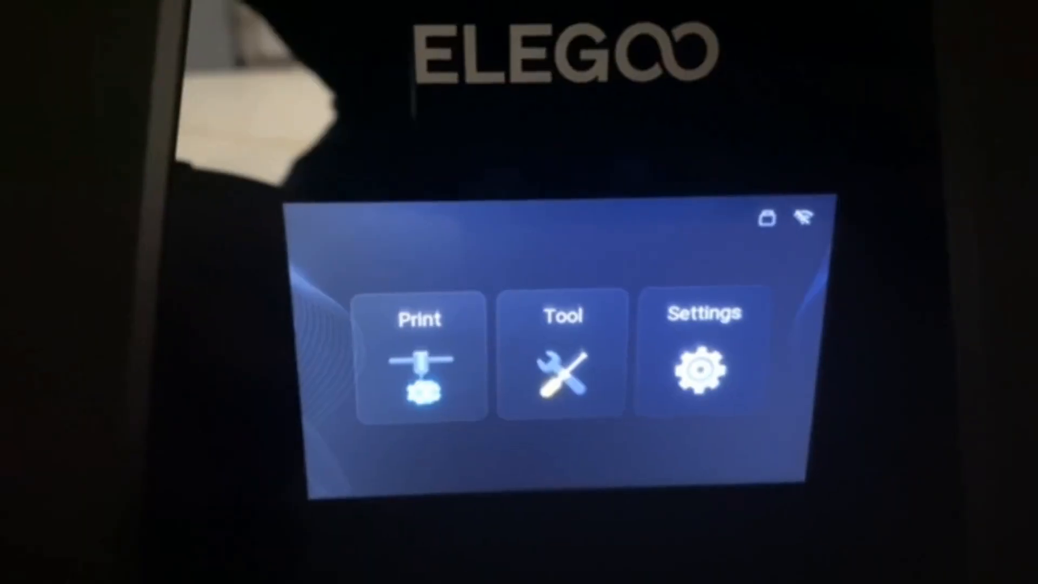
Print eiffel_final.goo from the USB drive via Print > USB file.
left_click(419, 361)
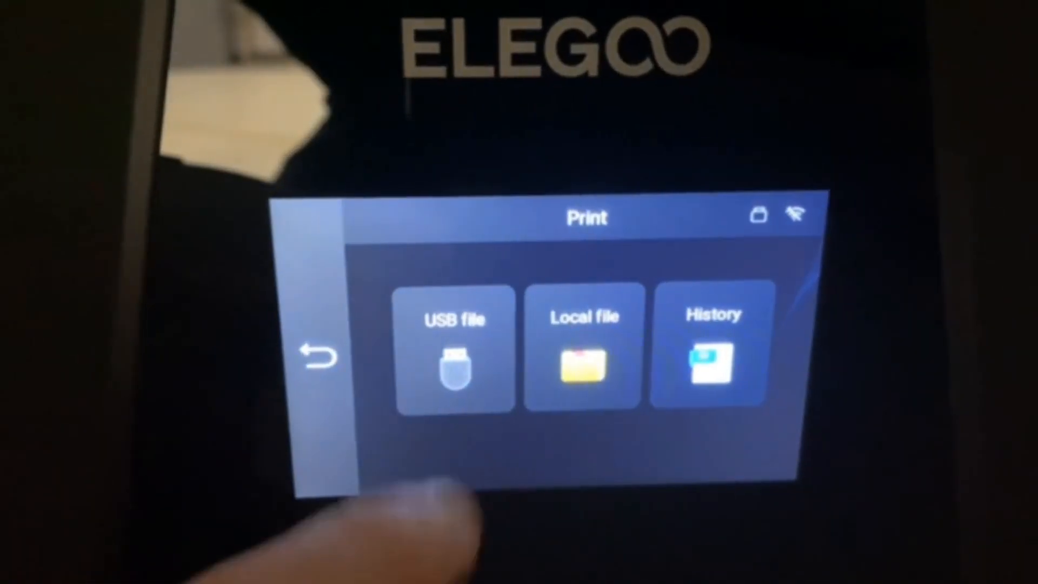
left_click(455, 351)
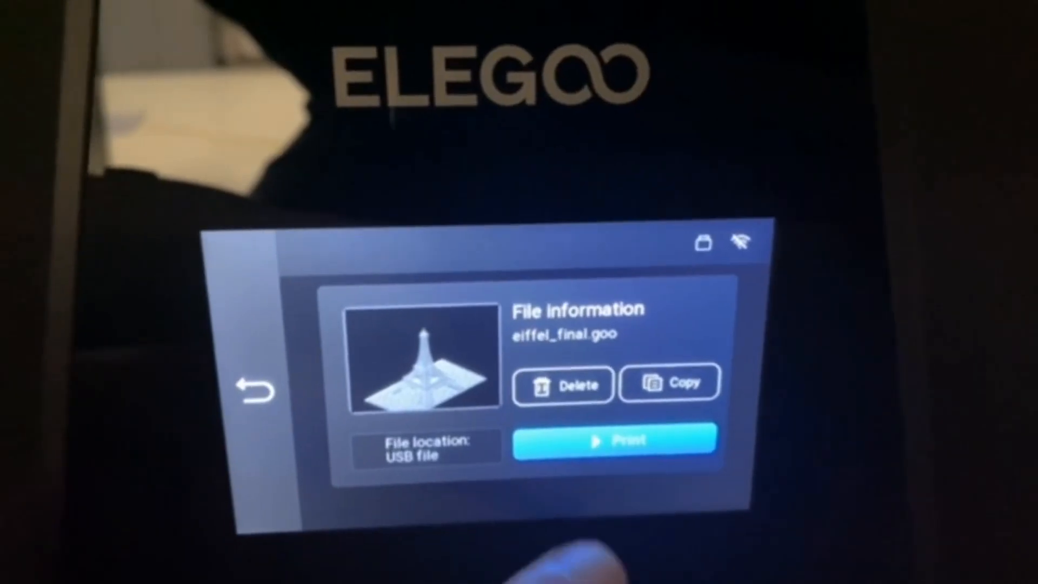
left_click(613, 440)
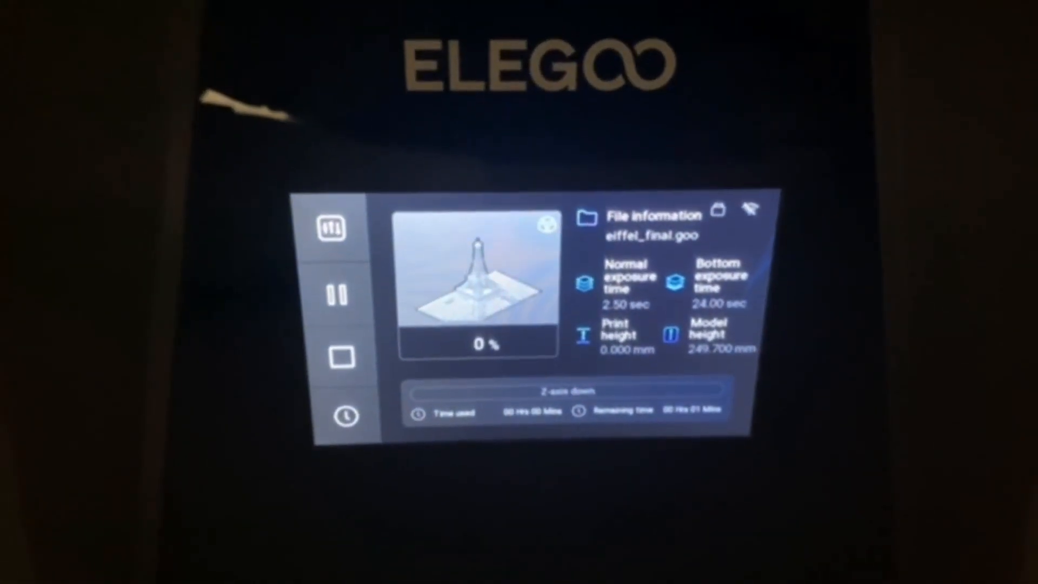